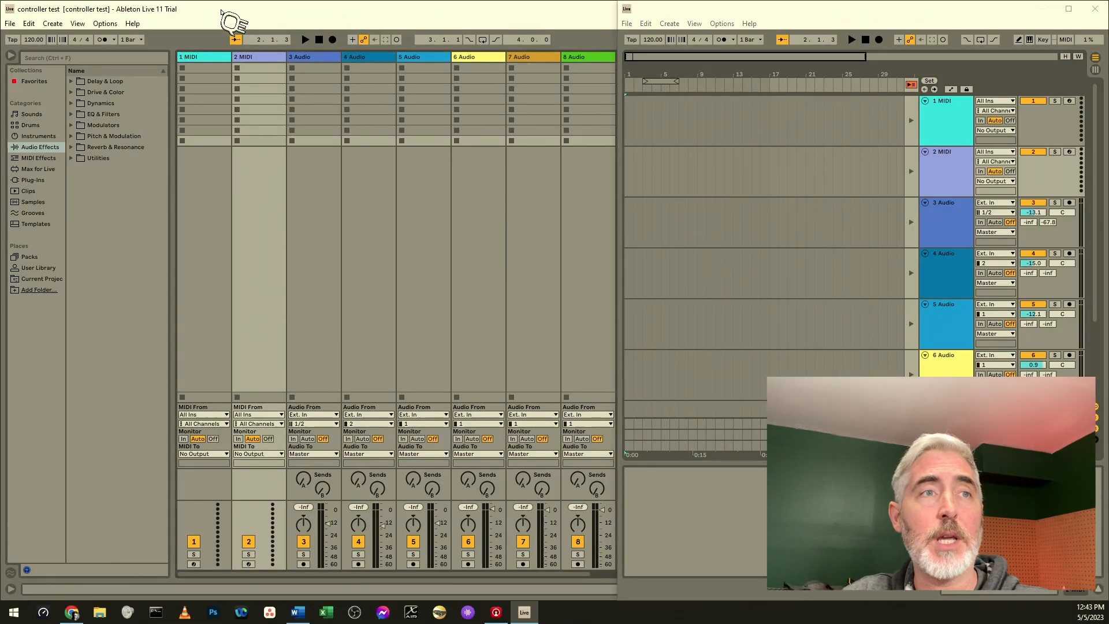
Reach Preferences from the Options menu, landing on the Link/Tempo/MIDI settings.
click(104, 23)
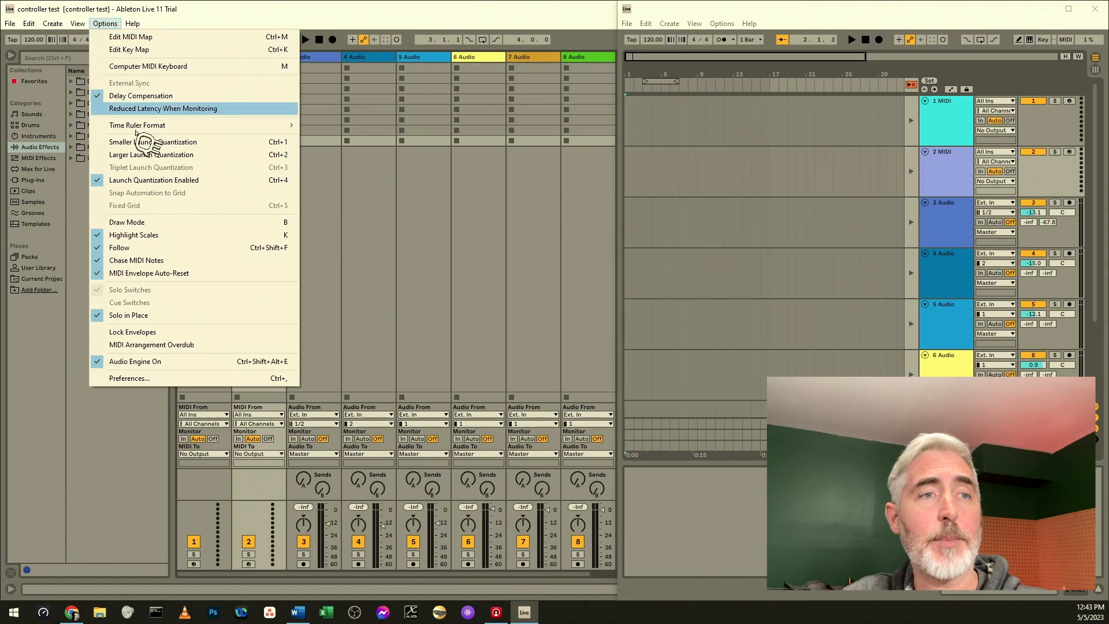
mouse_move(130, 378)
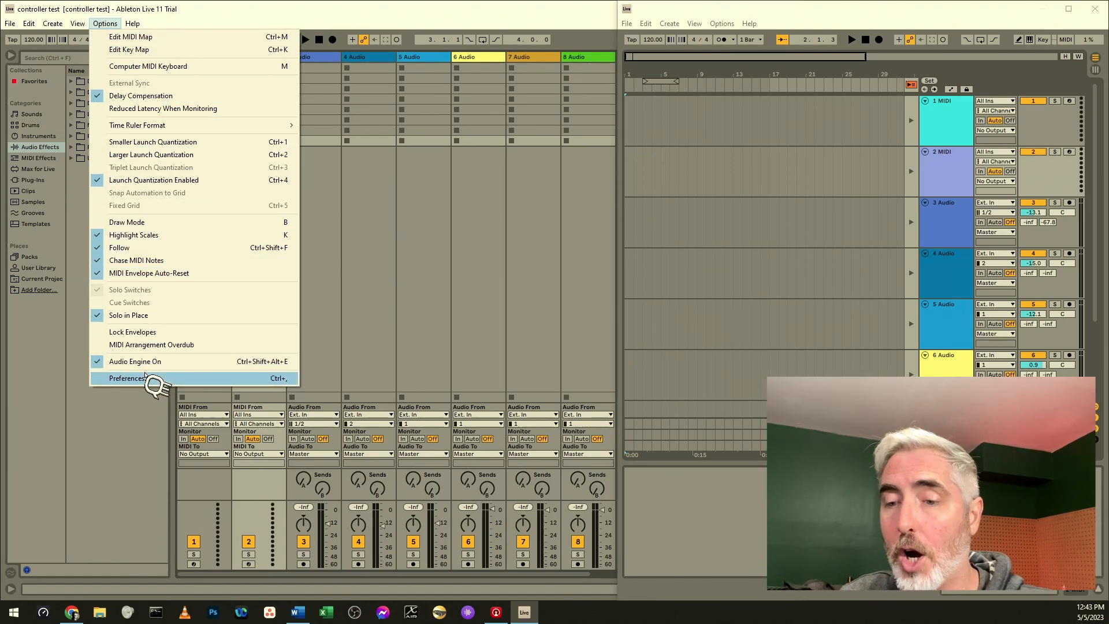
click(127, 377)
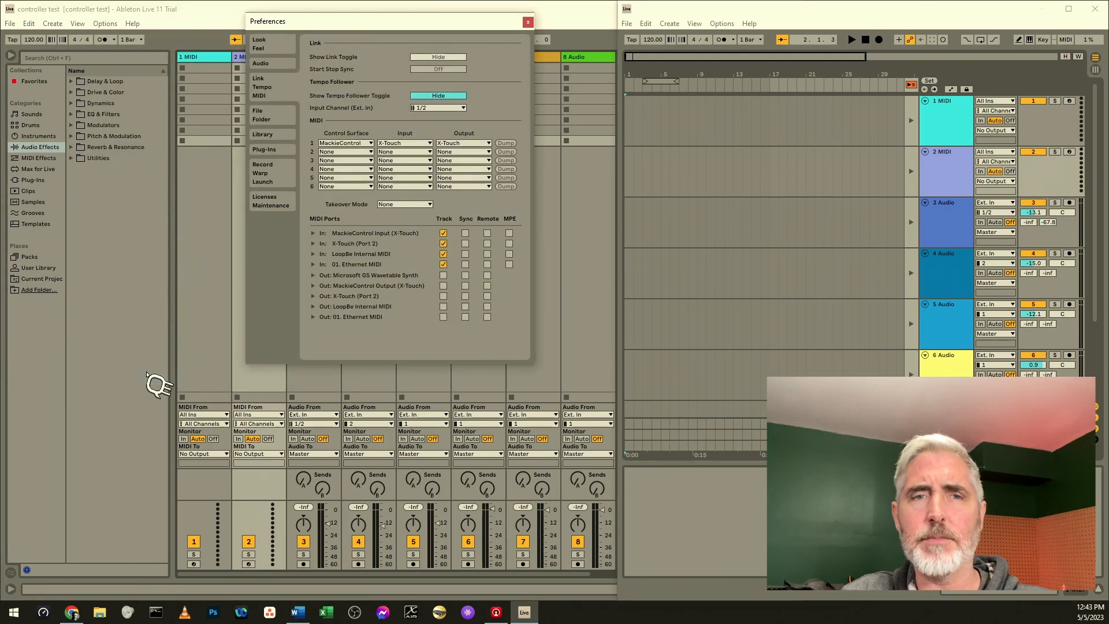
mouse_move(159, 380)
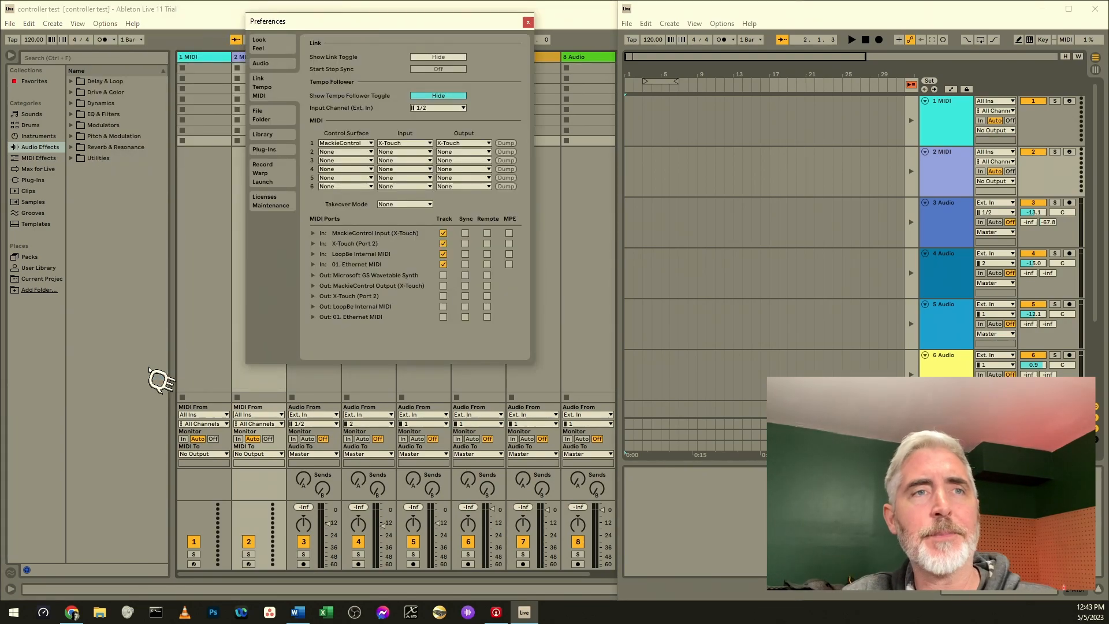
mouse_move(304, 39)
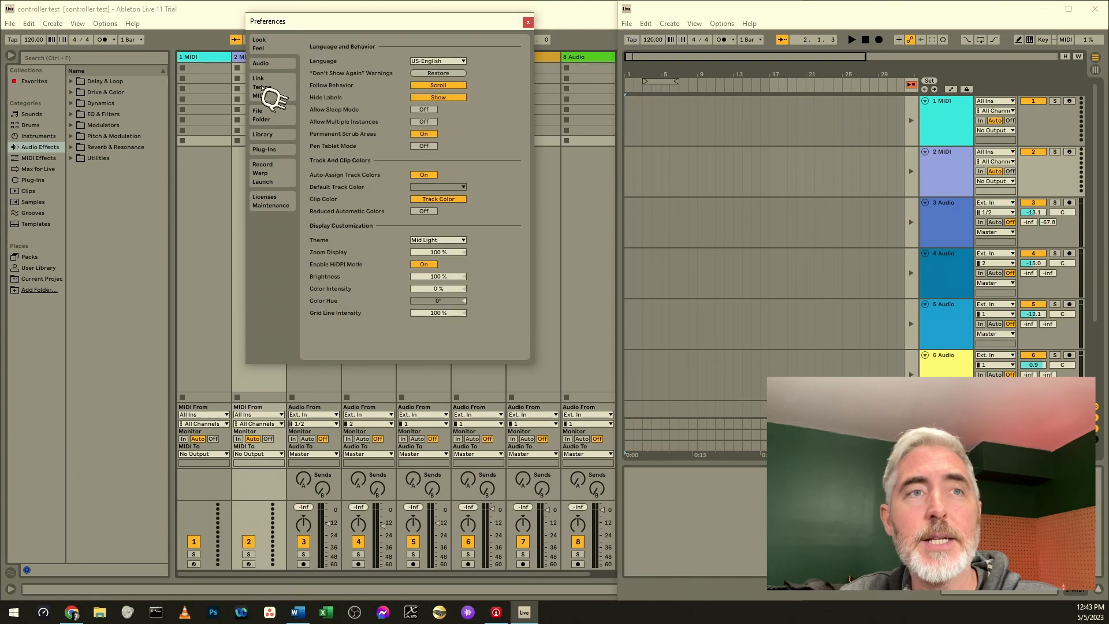
Choose MackieControl as control surface 1 with X-Touch input/output and close Preferences.
click(259, 87)
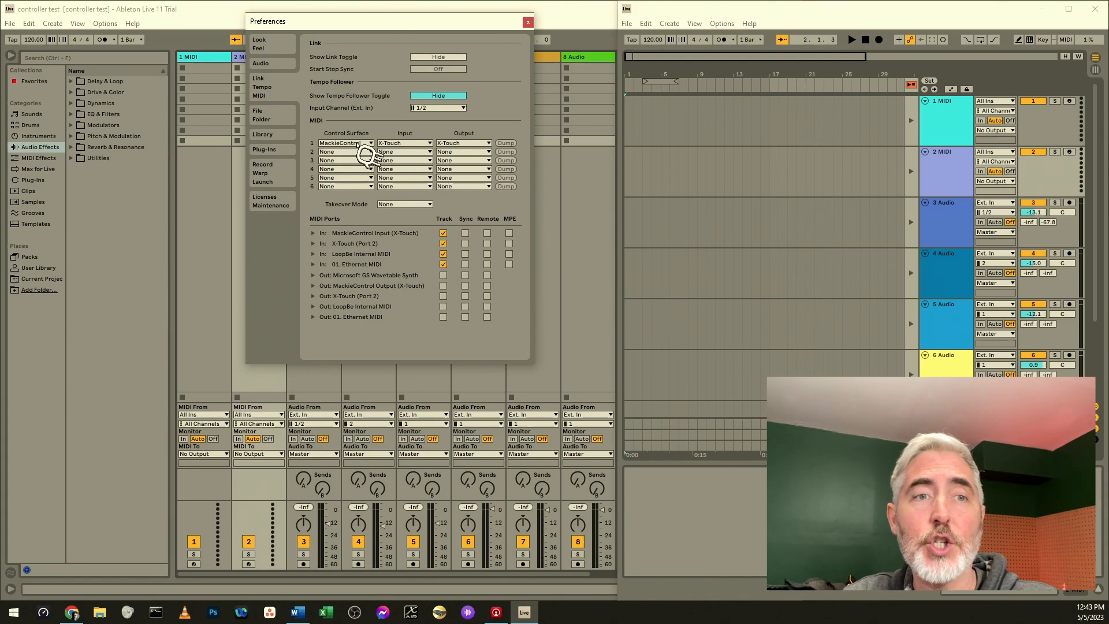
click(366, 143)
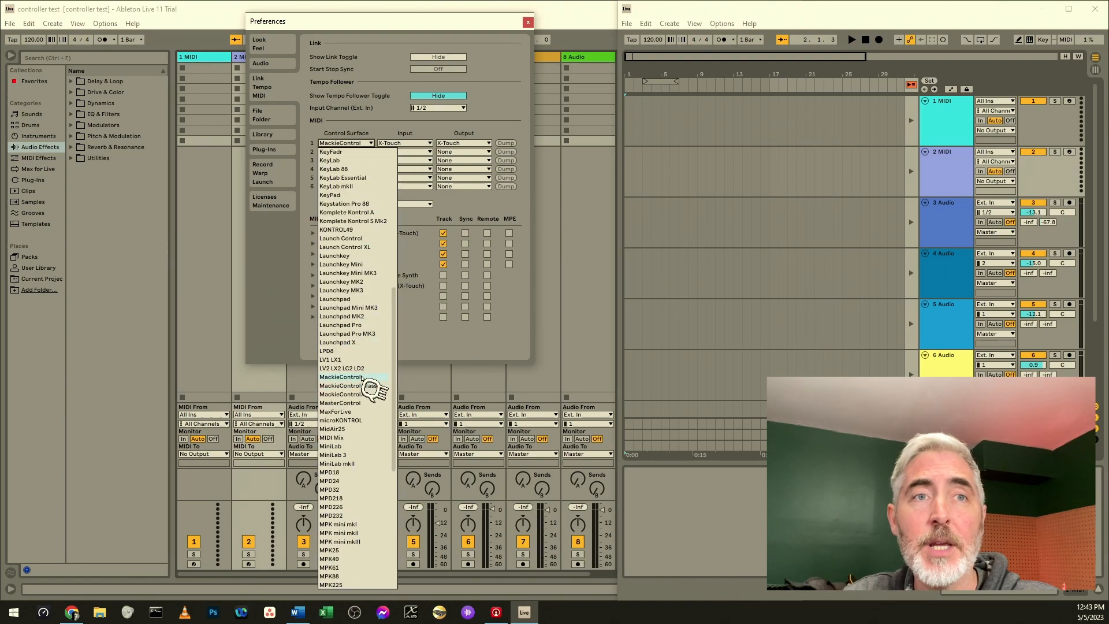
click(341, 377)
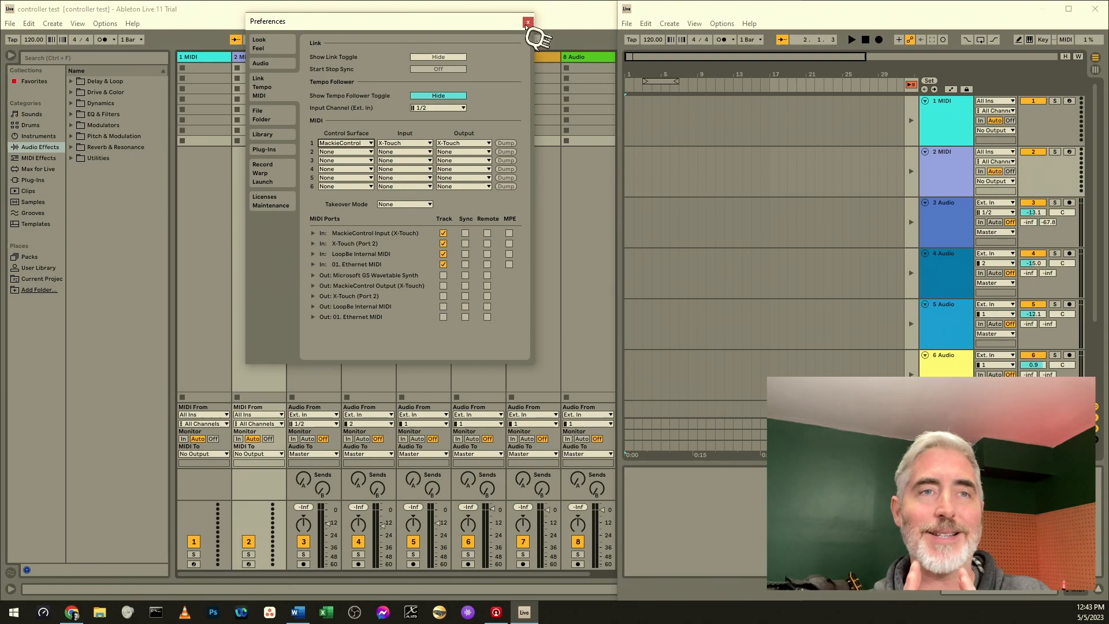
click(527, 21)
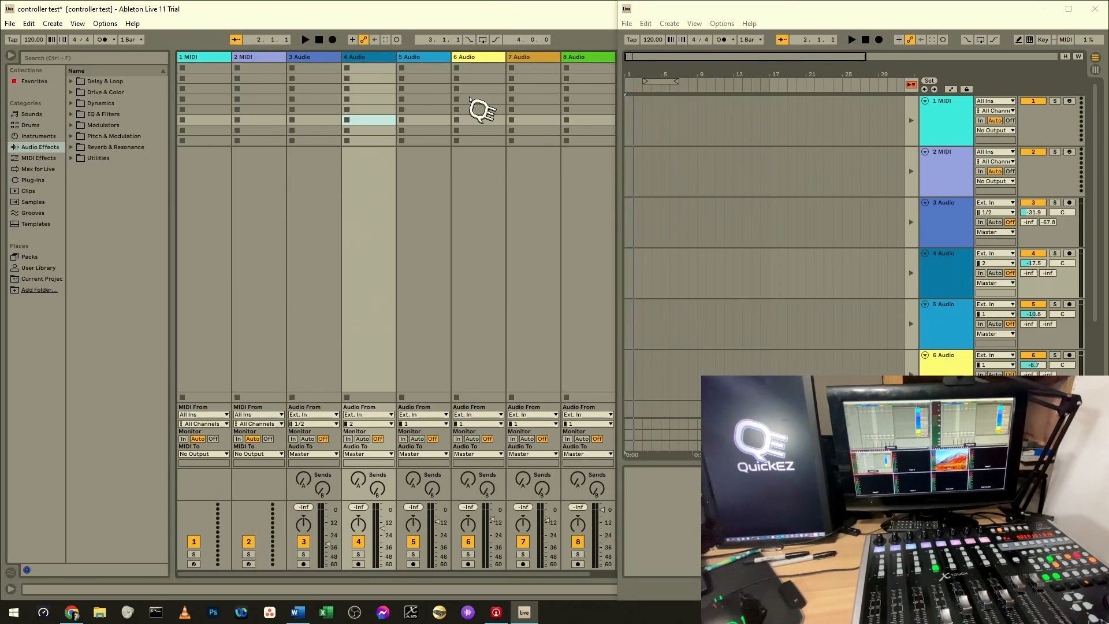
Focus the session mixer so X-Touch fader moves show as changed track volumes.
click(367, 65)
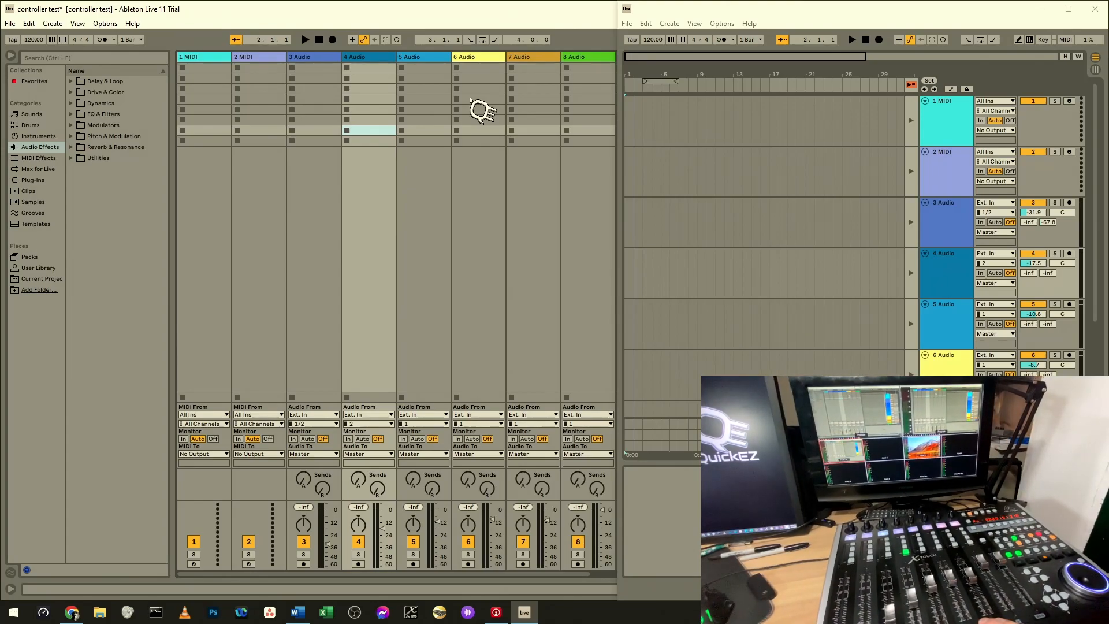
click(553, 312)
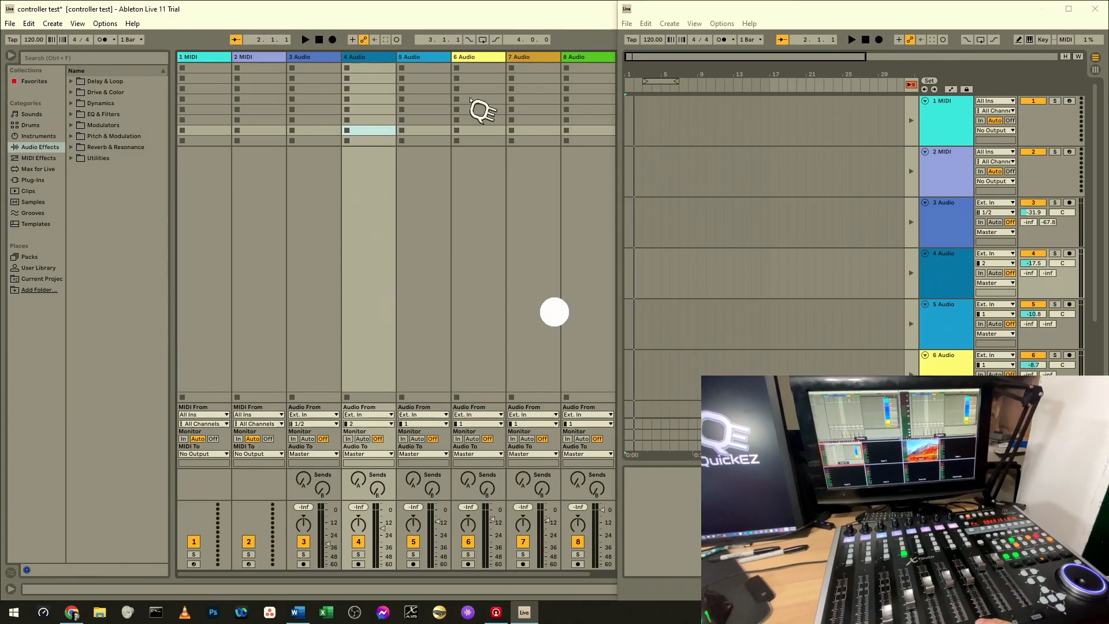